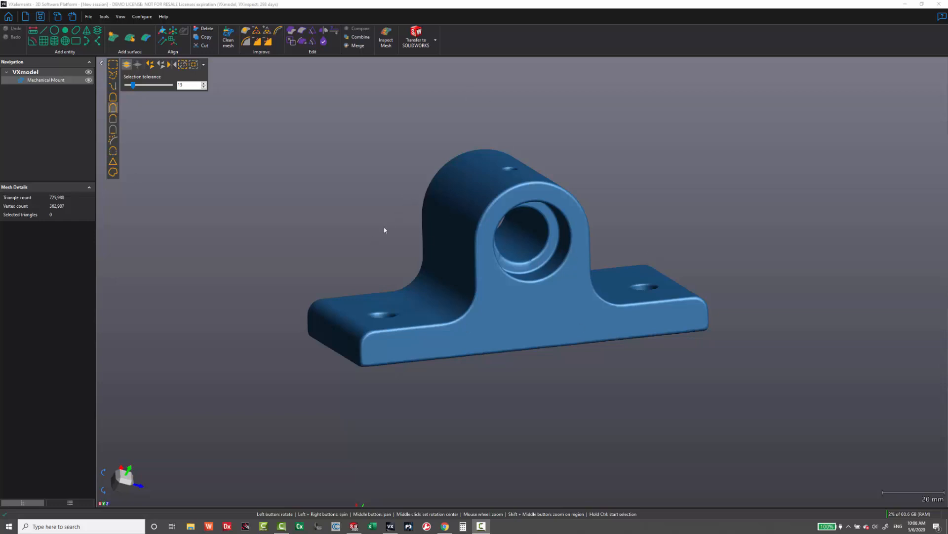
{"action": "mouse_move", "coordinate": [393, 277]}
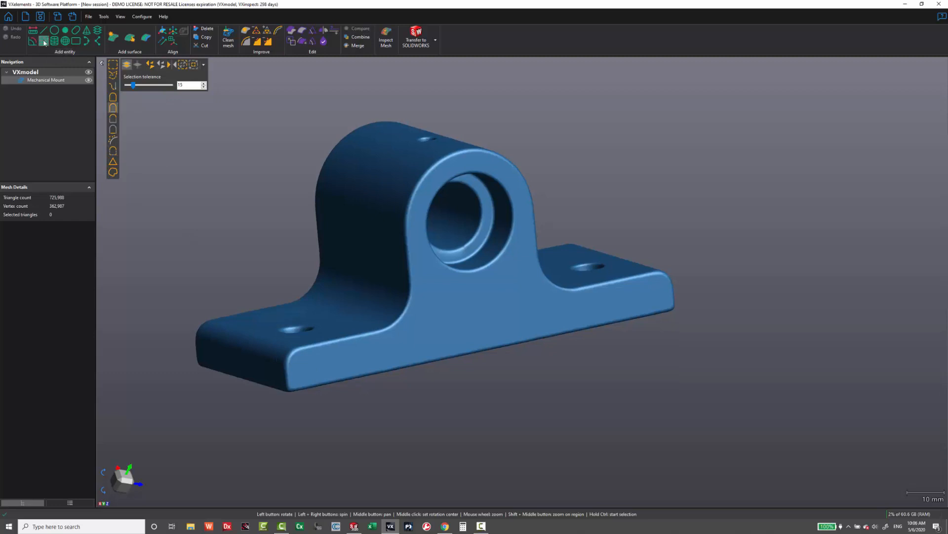
Step: Fit Plane 1 to the front face and Plane 2 to the base, perpendicular to Plane 1's normal
{"action": "left_click", "coordinate": [36, 39]}
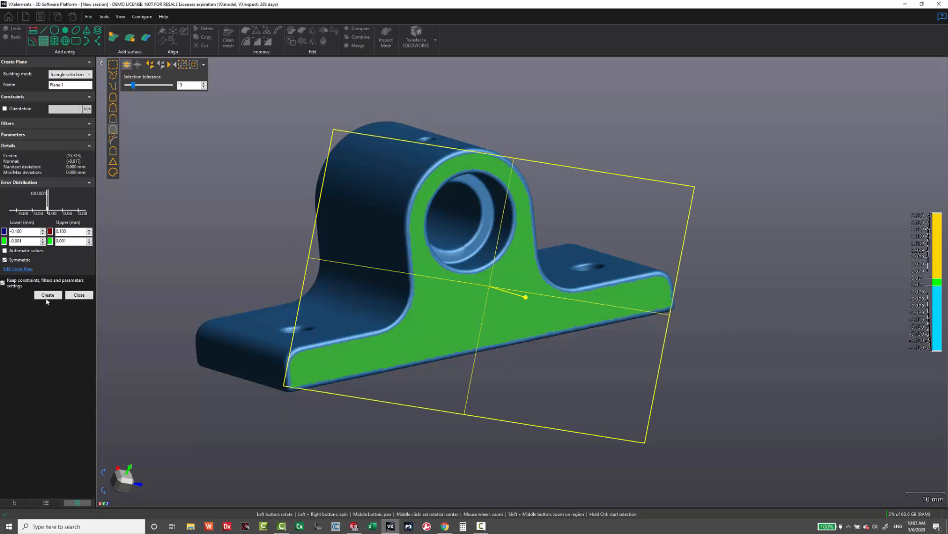
{"action": "left_click", "coordinate": [47, 295]}
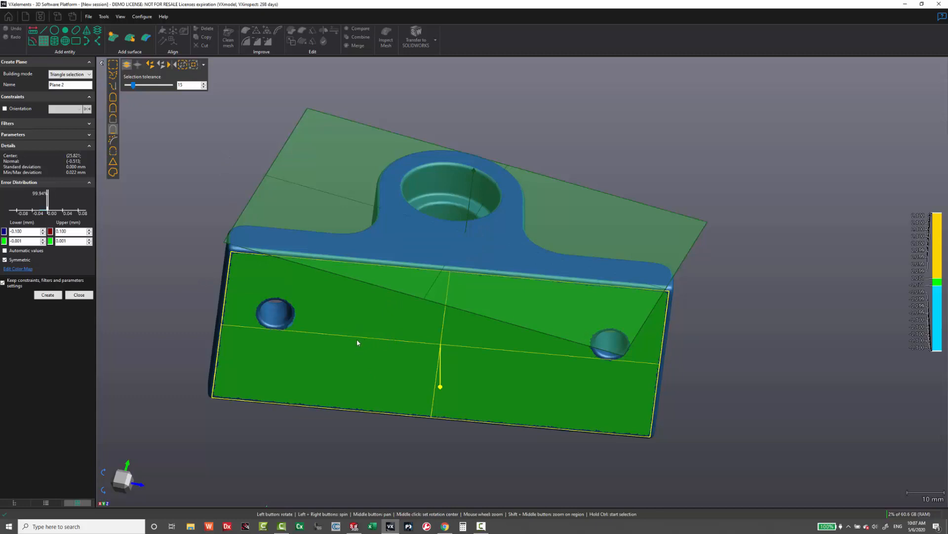
{"action": "mouse_move", "coordinate": [226, 153]}
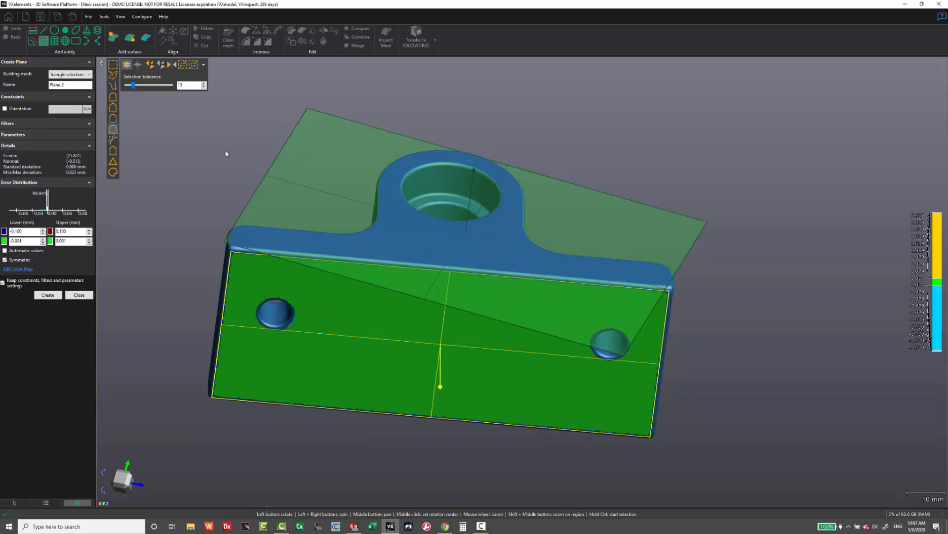
{"action": "left_click", "coordinate": [4, 108]}
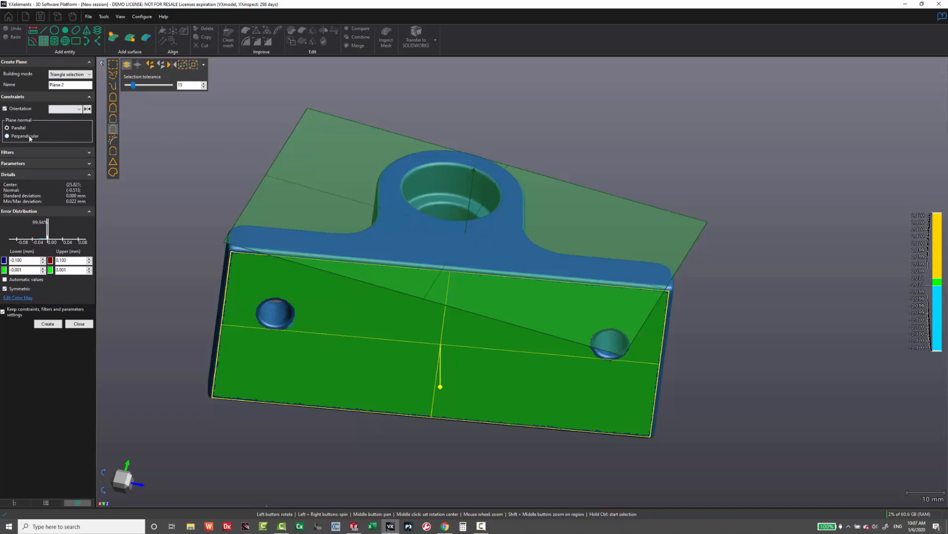
{"action": "left_click", "coordinate": [77, 109]}
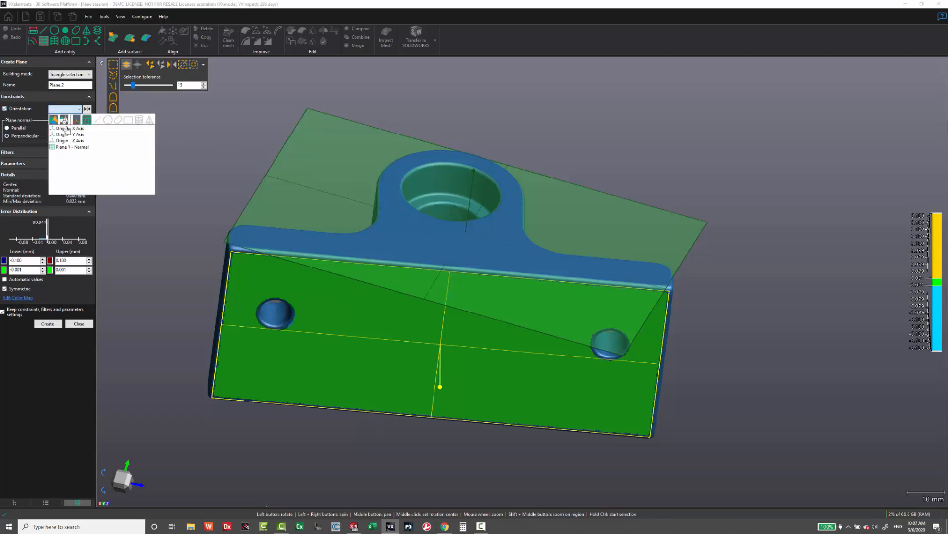
{"action": "left_click", "coordinate": [72, 146]}
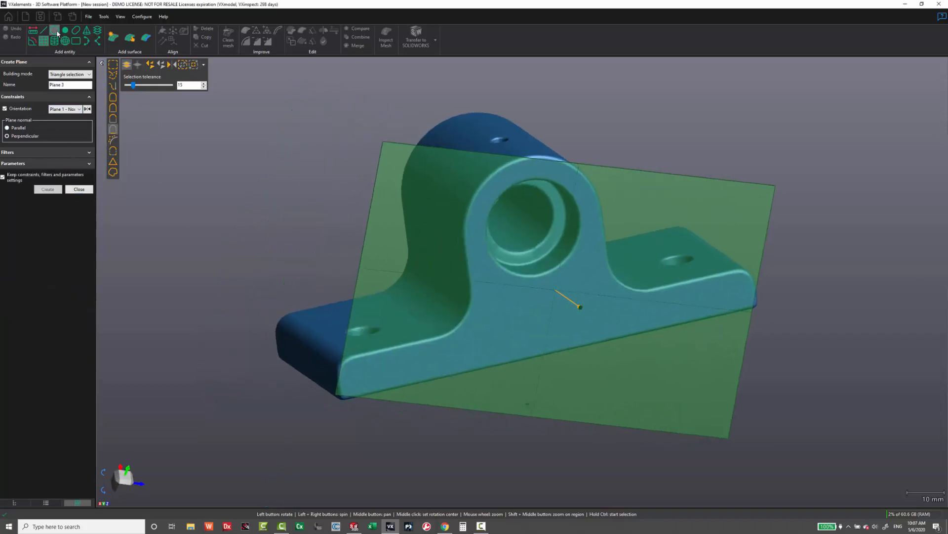
Step: Fit Circle 1 to the bore edge constrained on Plane 1, then close the tool
{"action": "left_click", "coordinate": [64, 29]}
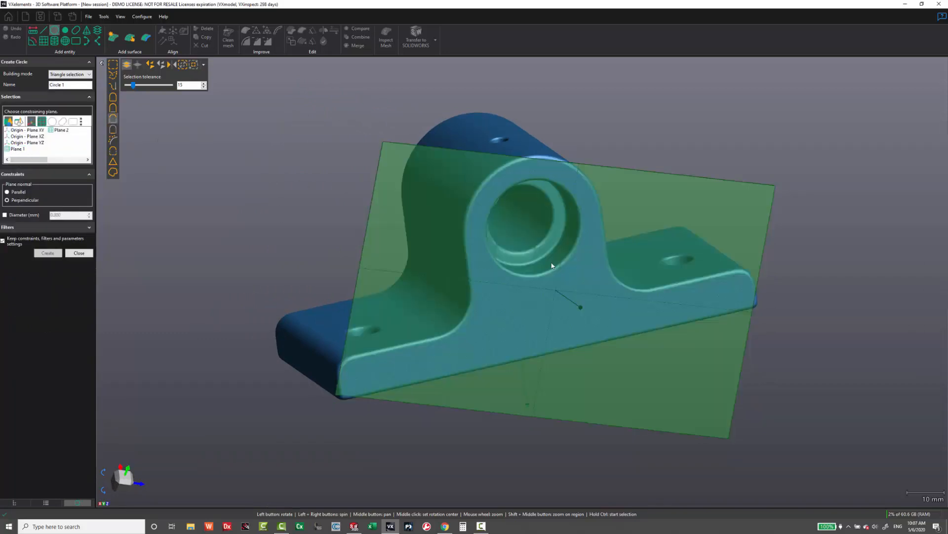
{"action": "mouse_move", "coordinate": [773, 120]}
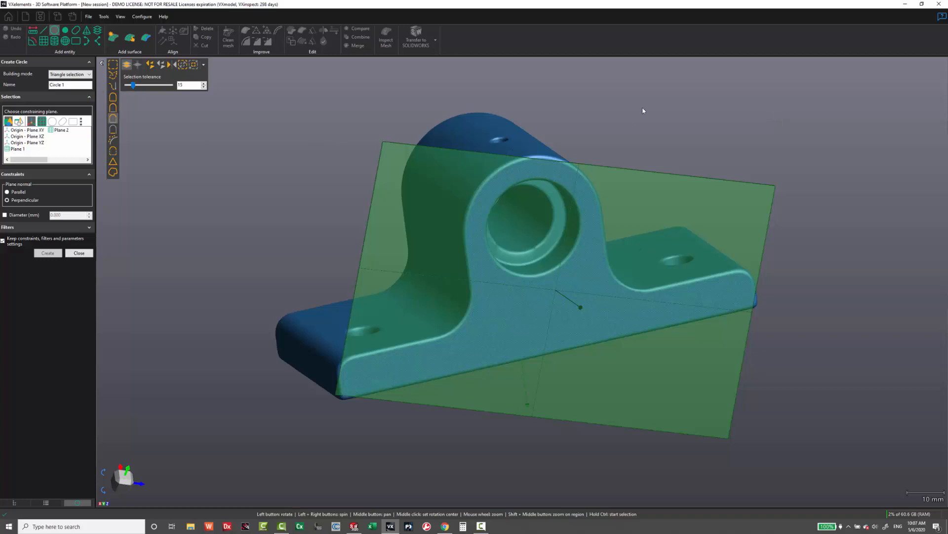
{"action": "mouse_move", "coordinate": [690, 155]}
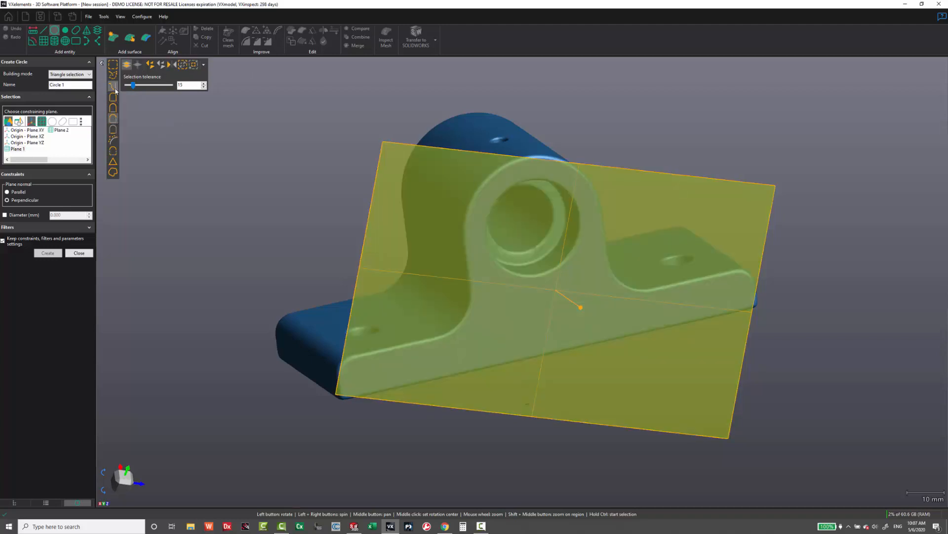
{"action": "mouse_move", "coordinate": [112, 121]}
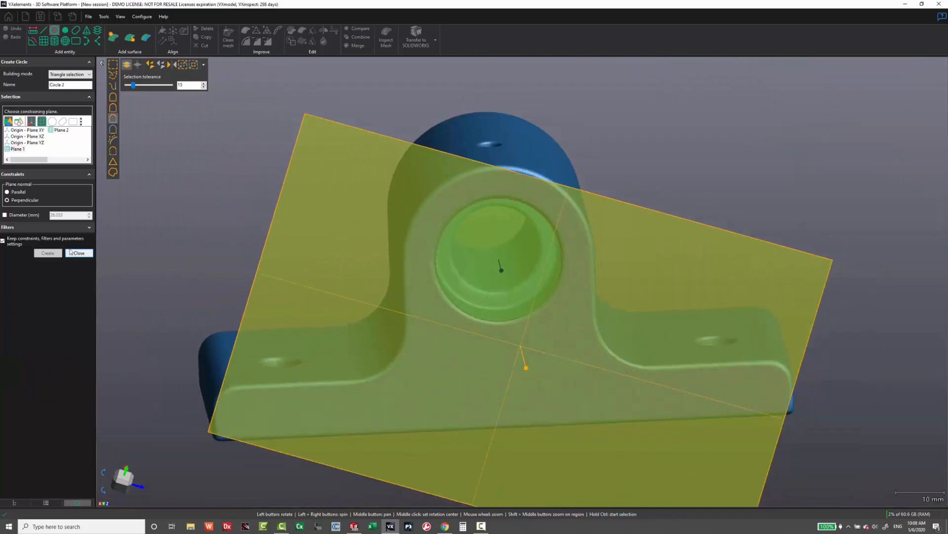
{"action": "left_click", "coordinate": [78, 252]}
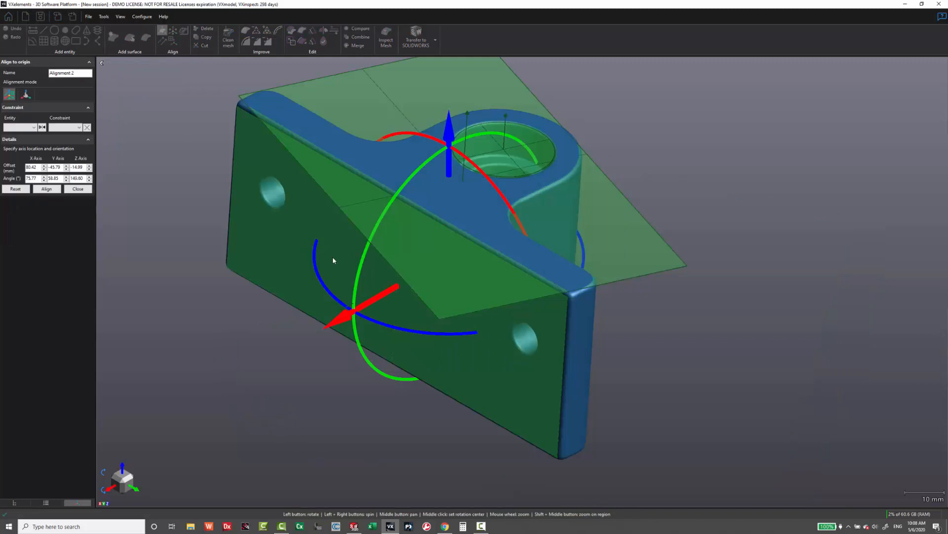
Step: Align to origin with Plane 1 on XY Plane, Circle 1 on Origin XY, plus a Plane 2 constraint
{"action": "left_click", "coordinate": [32, 127]}
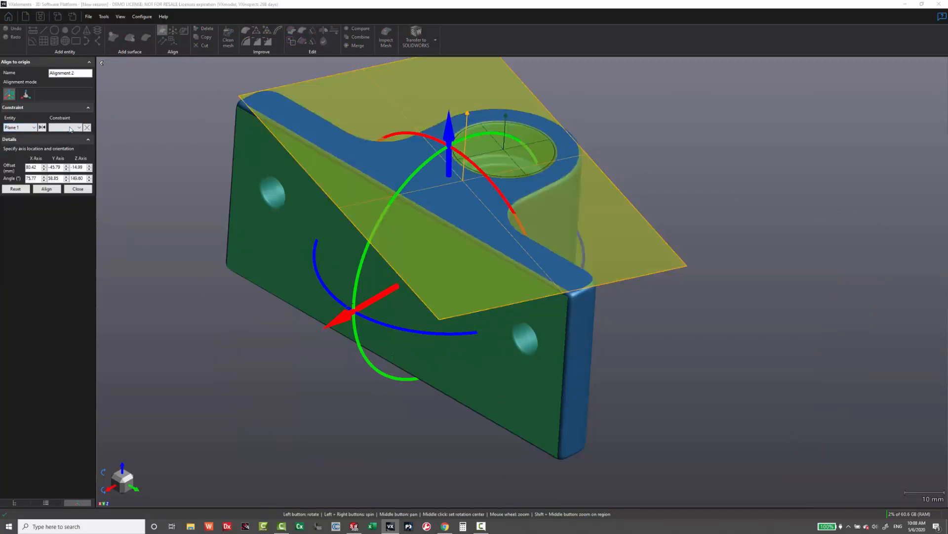
{"action": "left_click", "coordinate": [77, 127]}
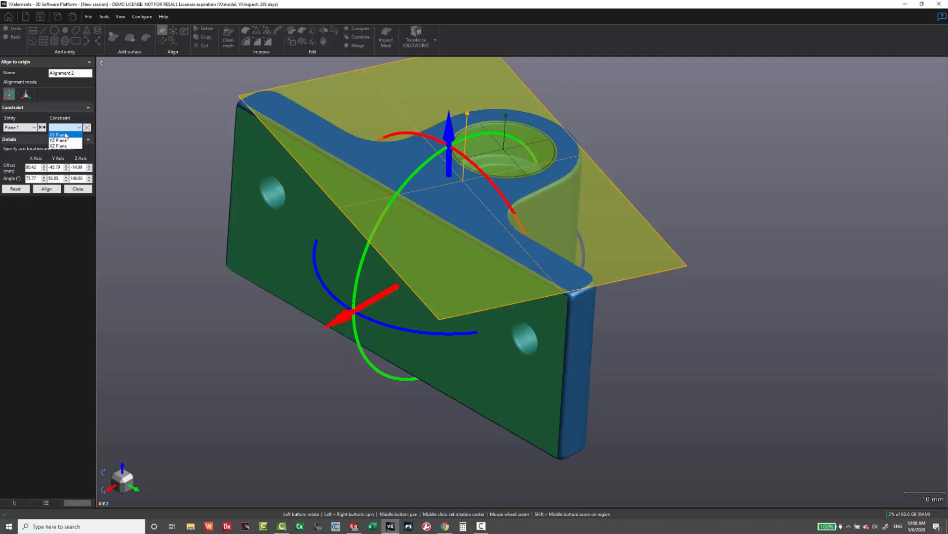
{"action": "left_click", "coordinate": [61, 135]}
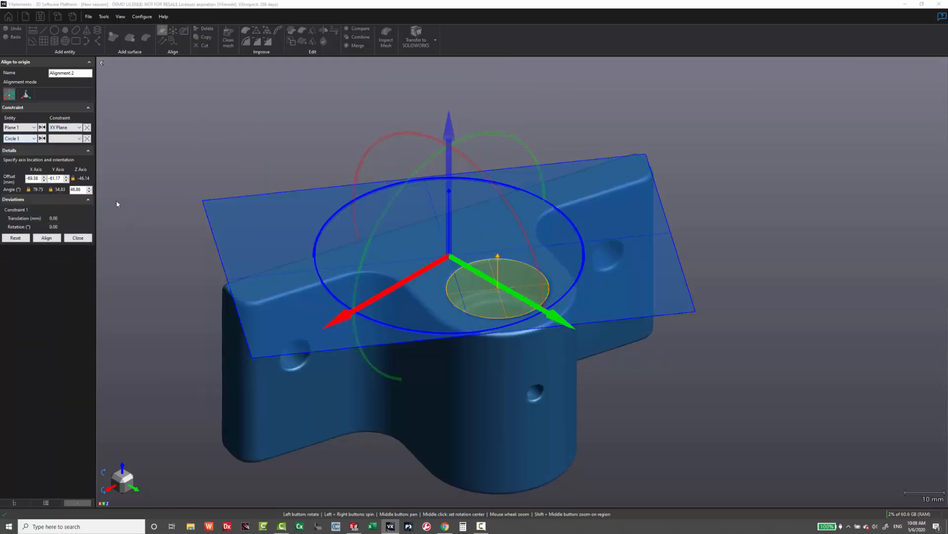
{"action": "left_click", "coordinate": [77, 138]}
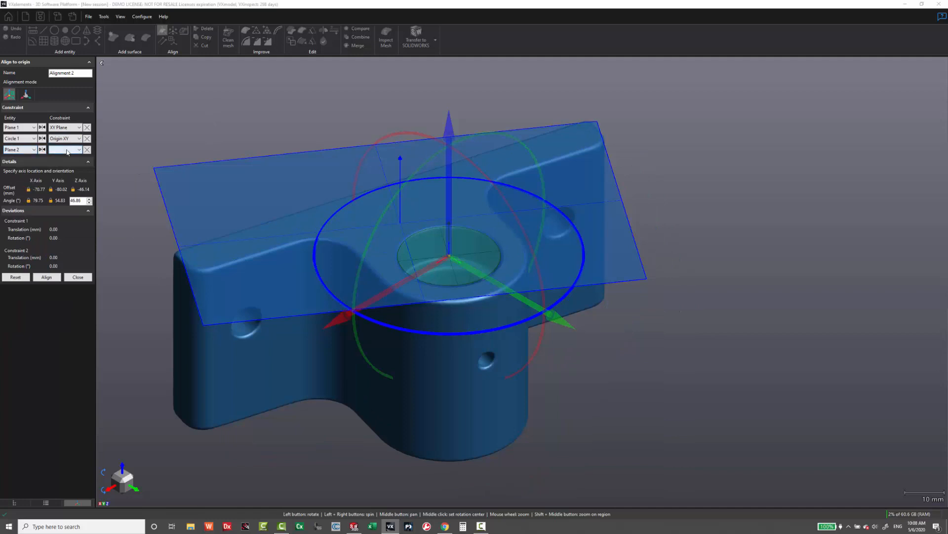
{"action": "left_click", "coordinate": [64, 149]}
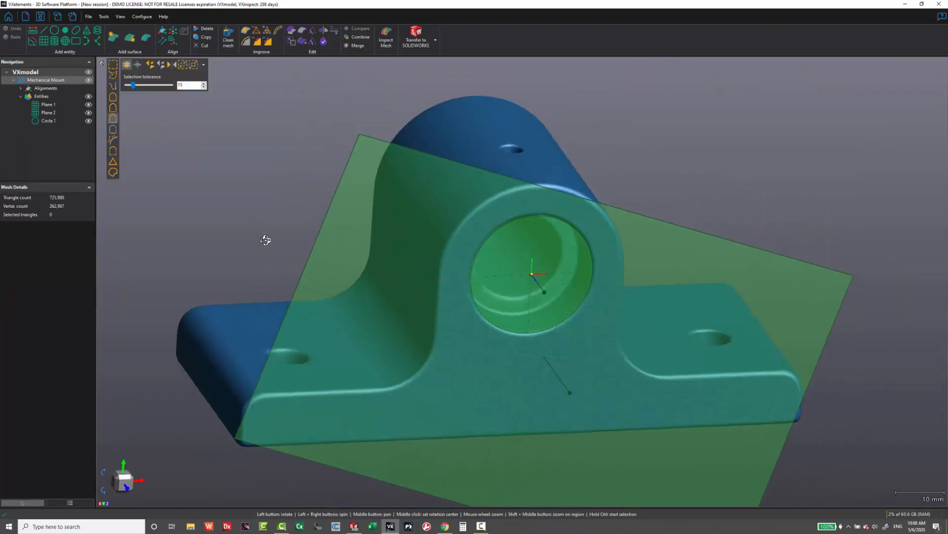
{"action": "left_click_drag", "start_coordinate": [266, 240], "coordinate": [693, 261]}
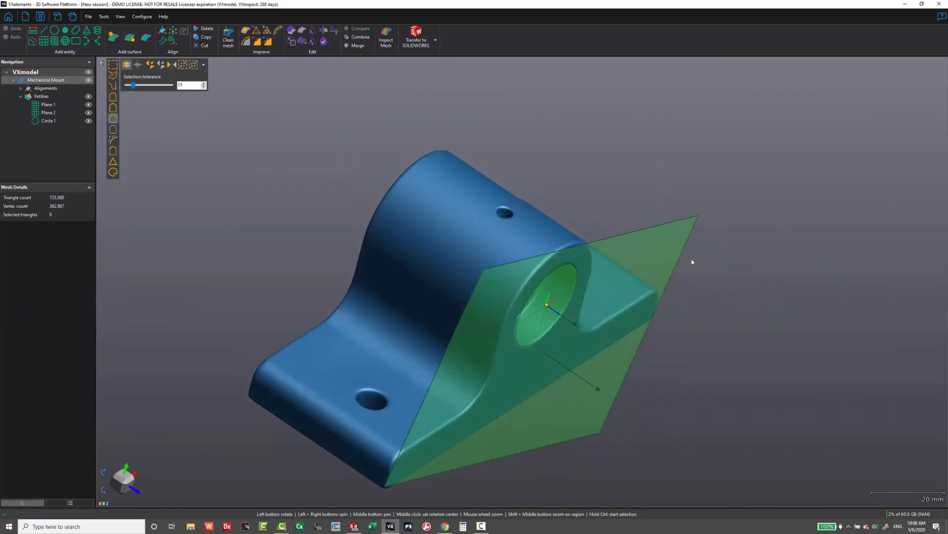
{"action": "mouse_move", "coordinate": [474, 393]}
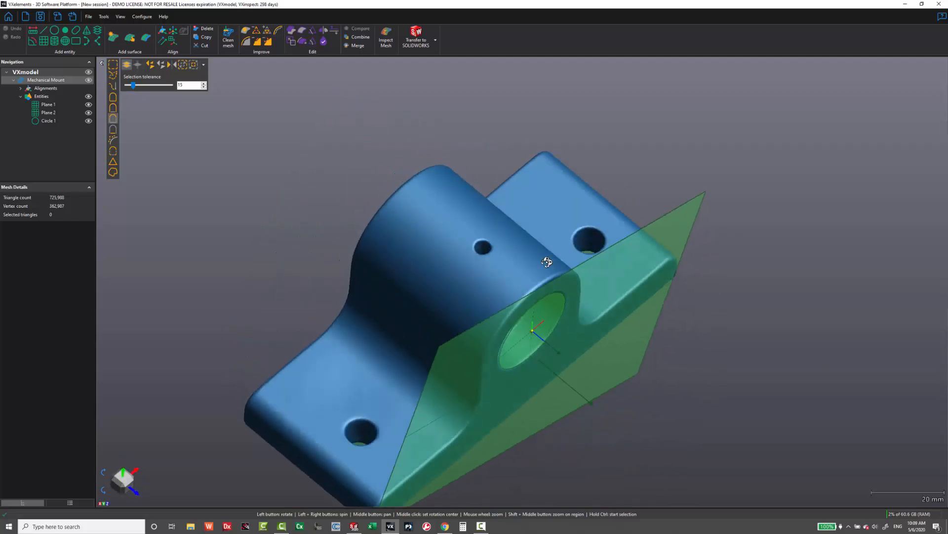
{"action": "left_click_drag", "start_coordinate": [547, 262], "coordinate": [473, 262]}
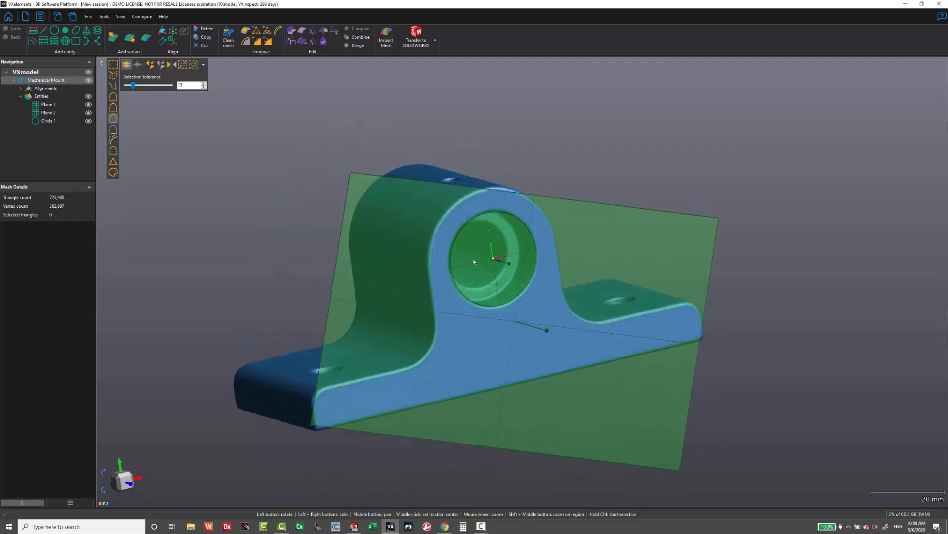
{"action": "left_click_drag", "start_coordinate": [475, 262], "coordinate": [386, 354]}
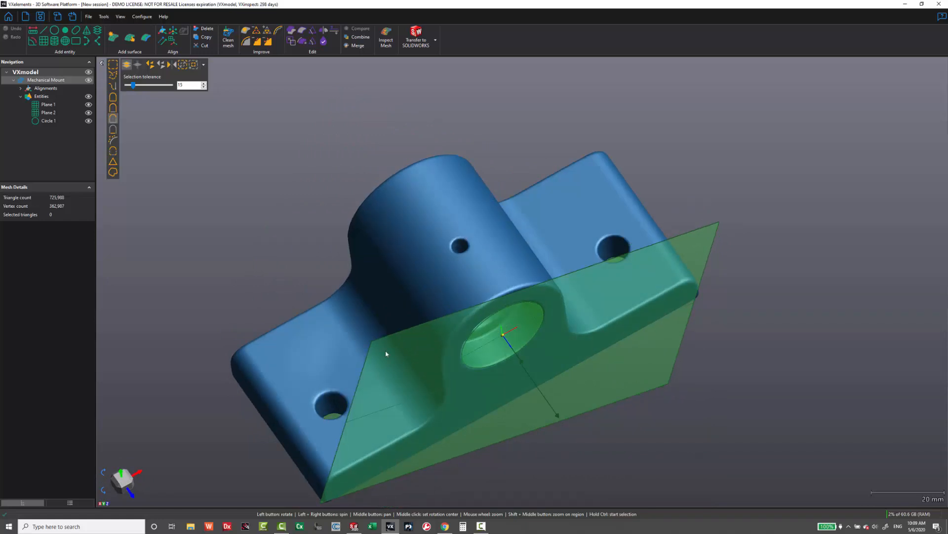
{"action": "left_click_drag", "start_coordinate": [386, 353], "coordinate": [480, 286]}
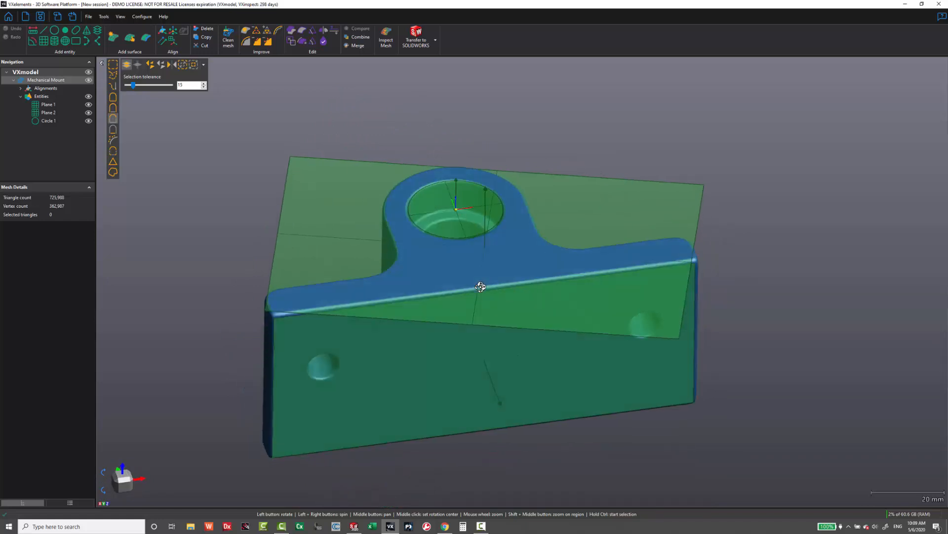
{"action": "left_click_drag", "start_coordinate": [481, 286], "coordinate": [492, 310]}
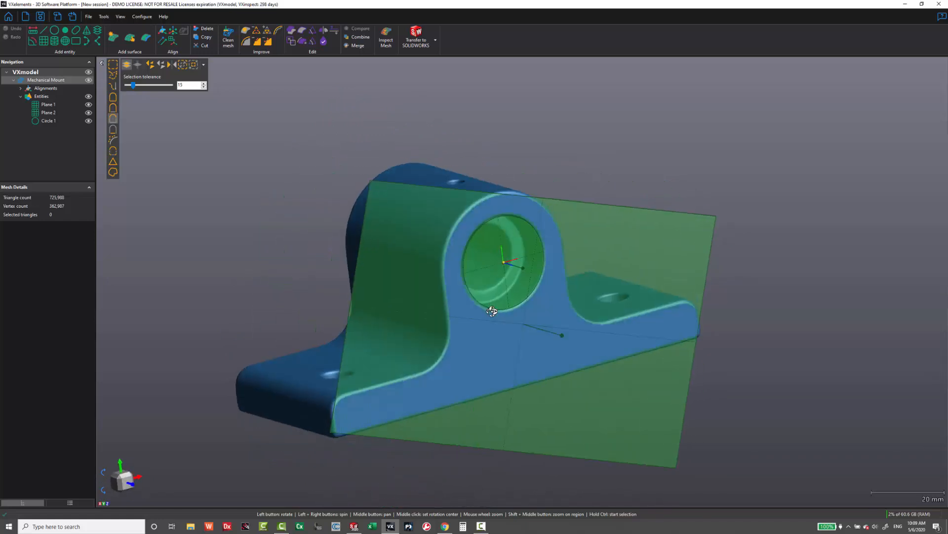
{"action": "left_click_drag", "start_coordinate": [493, 311], "coordinate": [374, 277]}
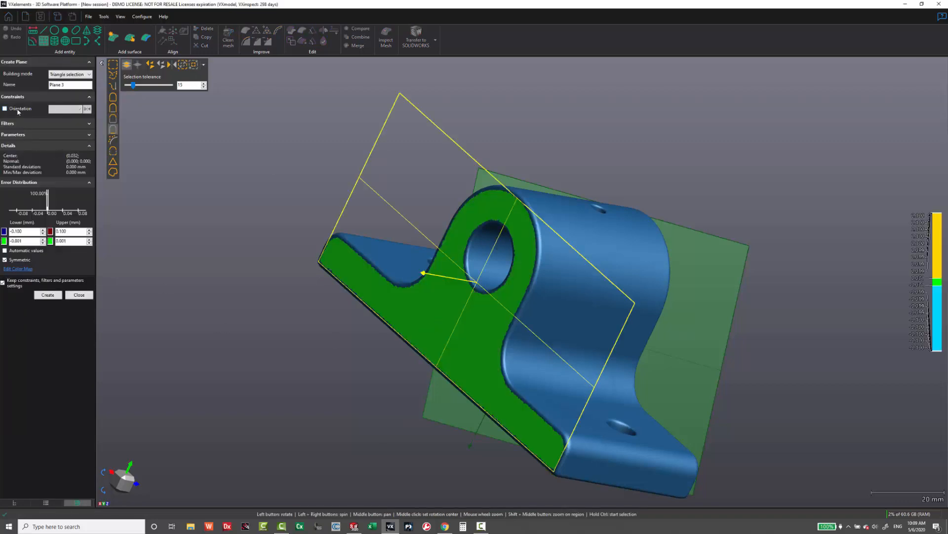
Step: Create a back-face plane oriented parallel to Plane 1's normal
{"action": "left_click", "coordinate": [5, 108]}
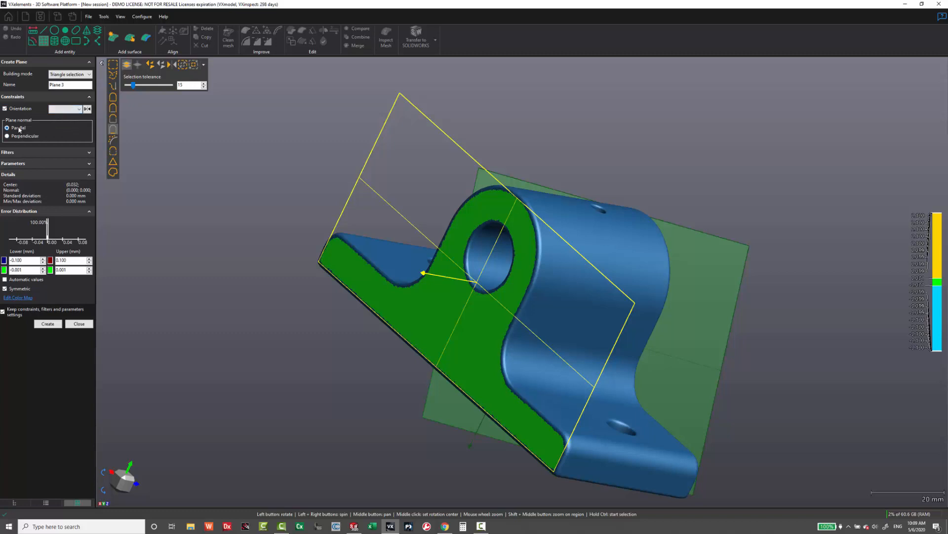
{"action": "left_click", "coordinate": [78, 108]}
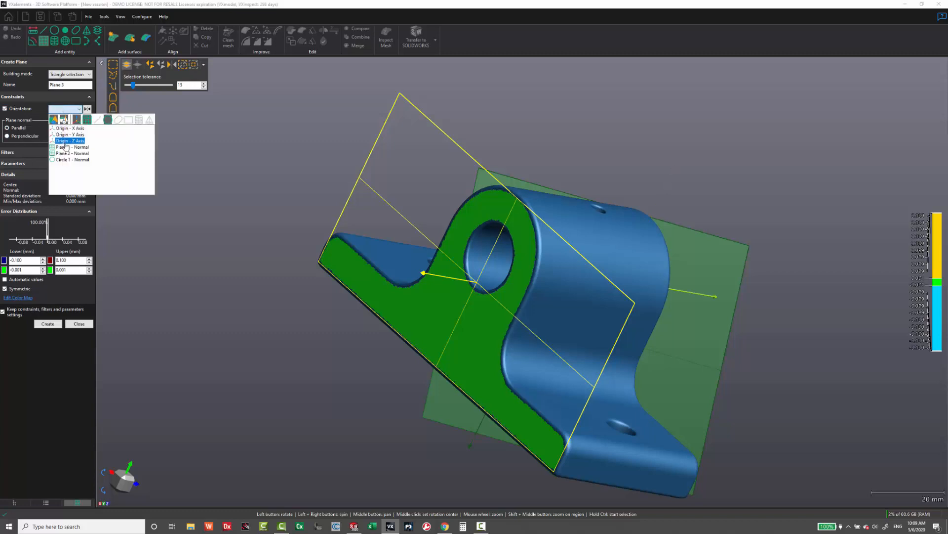
{"action": "left_click", "coordinate": [71, 147]}
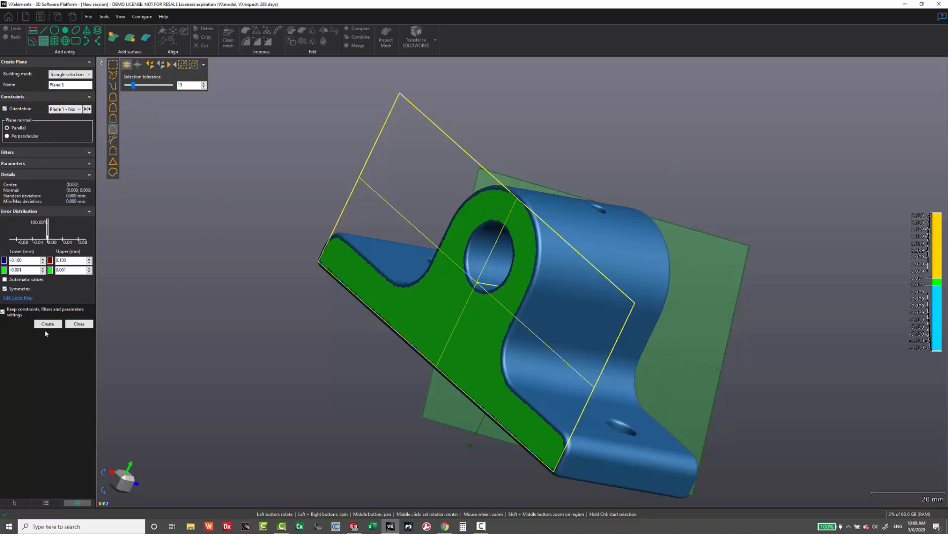
{"action": "left_click", "coordinate": [47, 323]}
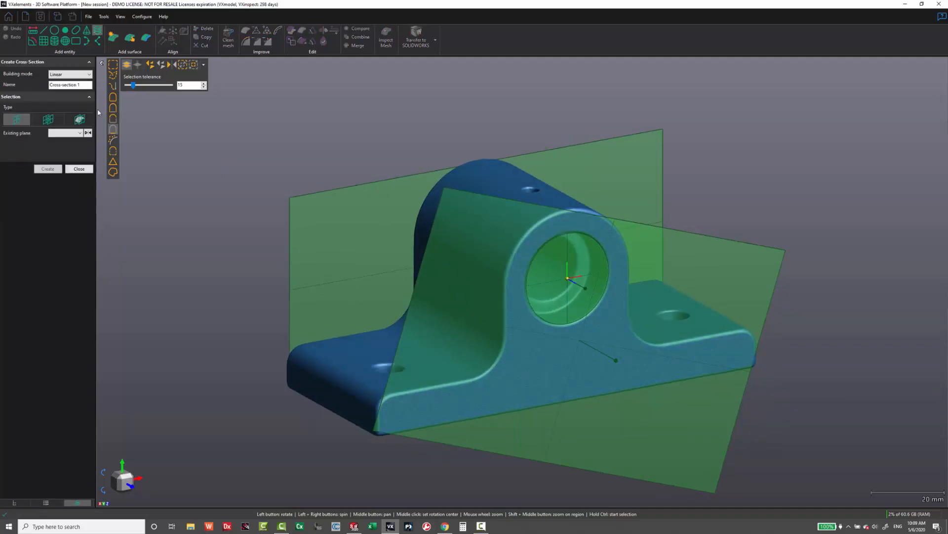
Step: Cut a cross-section through the mount mesh using existing Plane 1
{"action": "left_click", "coordinate": [64, 133]}
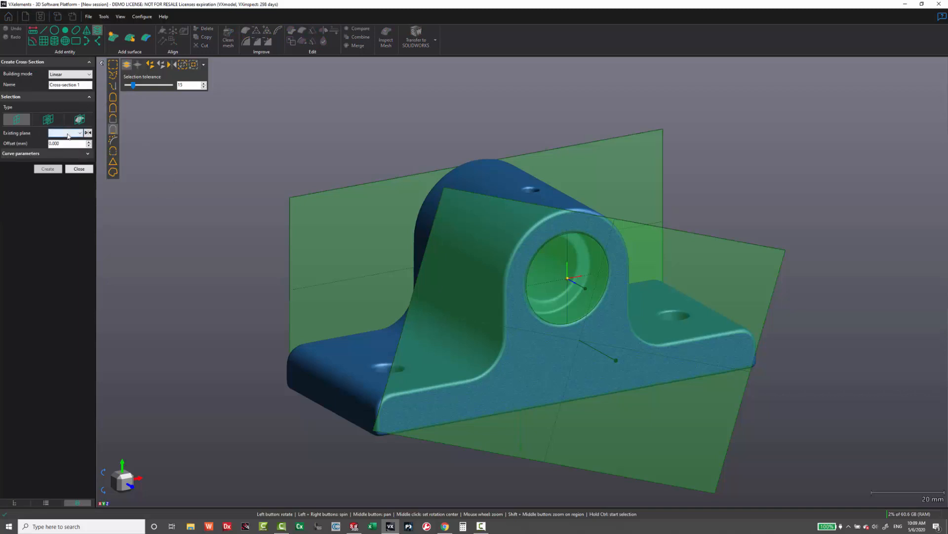
{"action": "left_click", "coordinate": [79, 132]}
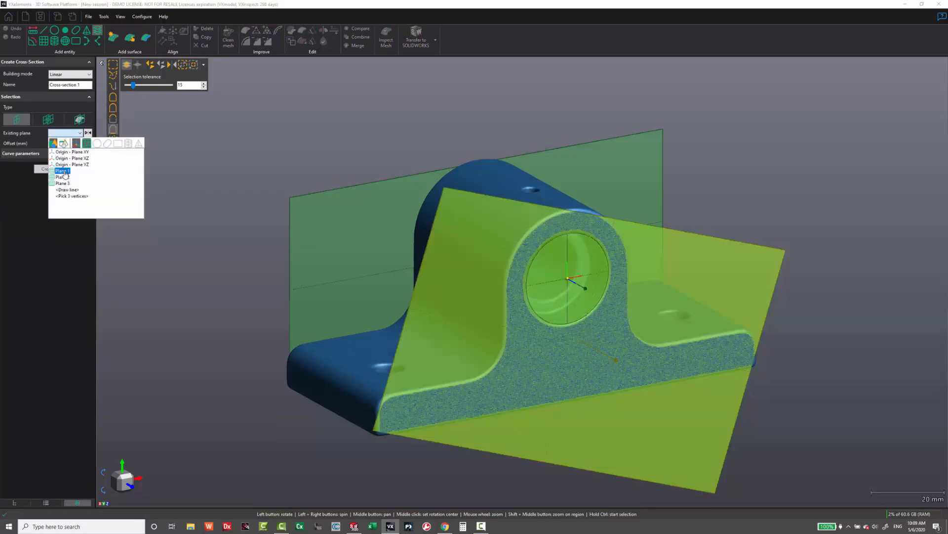
{"action": "left_click", "coordinate": [59, 170]}
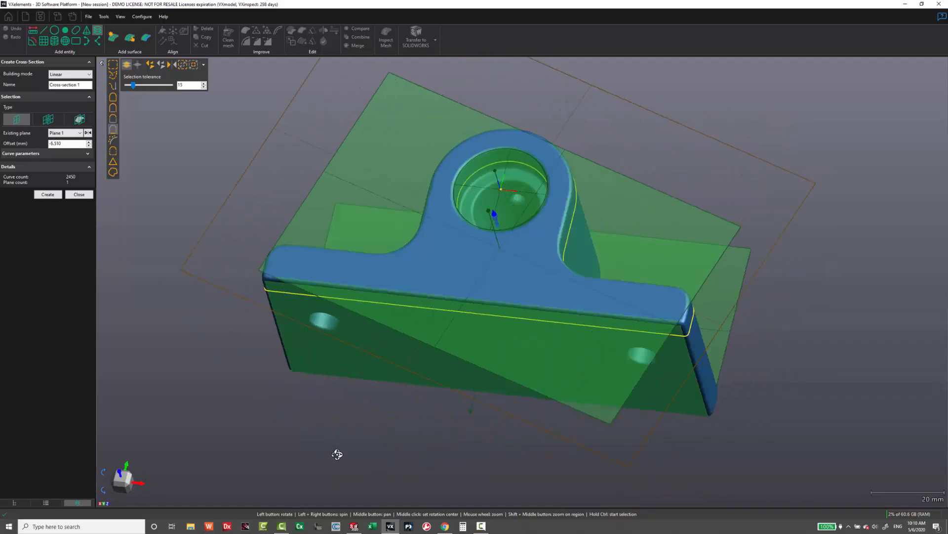
{"action": "left_click_drag", "start_coordinate": [337, 453], "coordinate": [208, 251]}
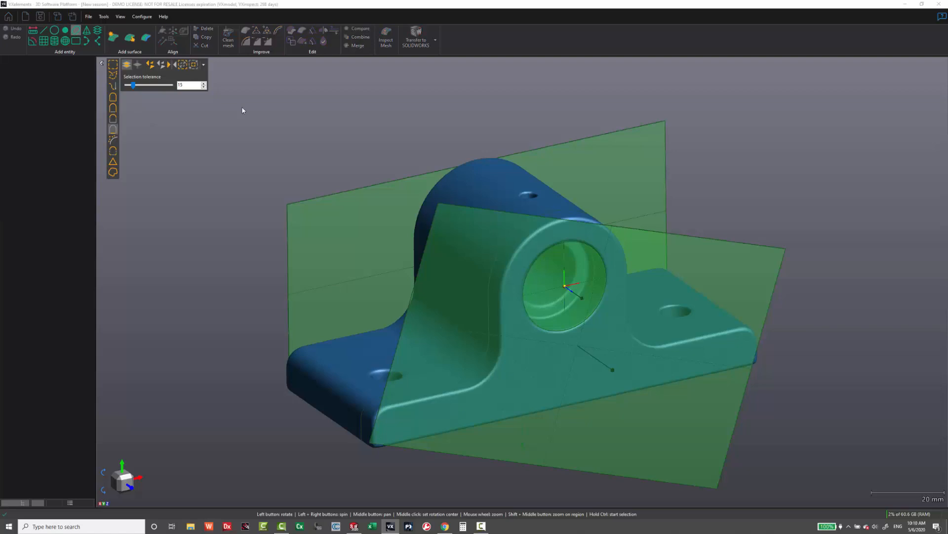
Step: Start a slot entity with its orientation set to Origin - Y Axis
{"action": "left_click", "coordinate": [67, 40]}
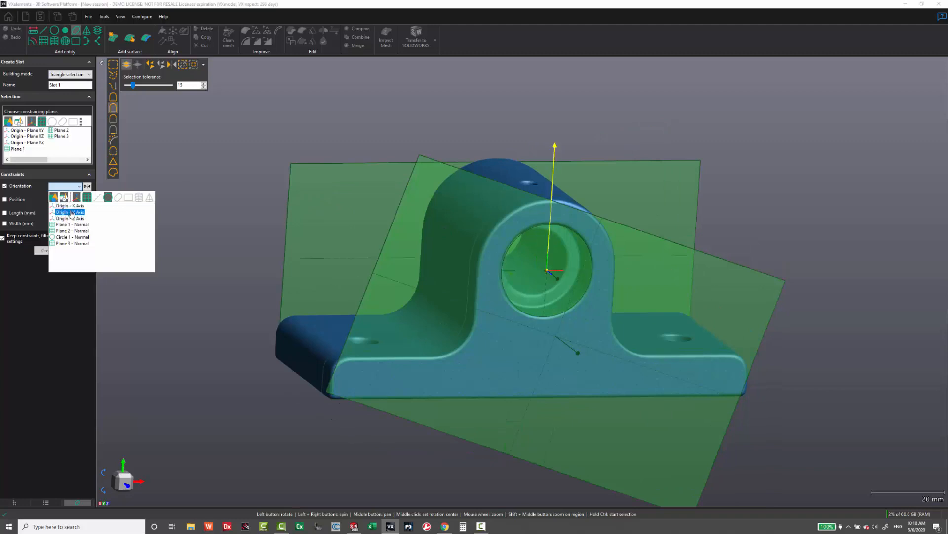
{"action": "left_click", "coordinate": [69, 212]}
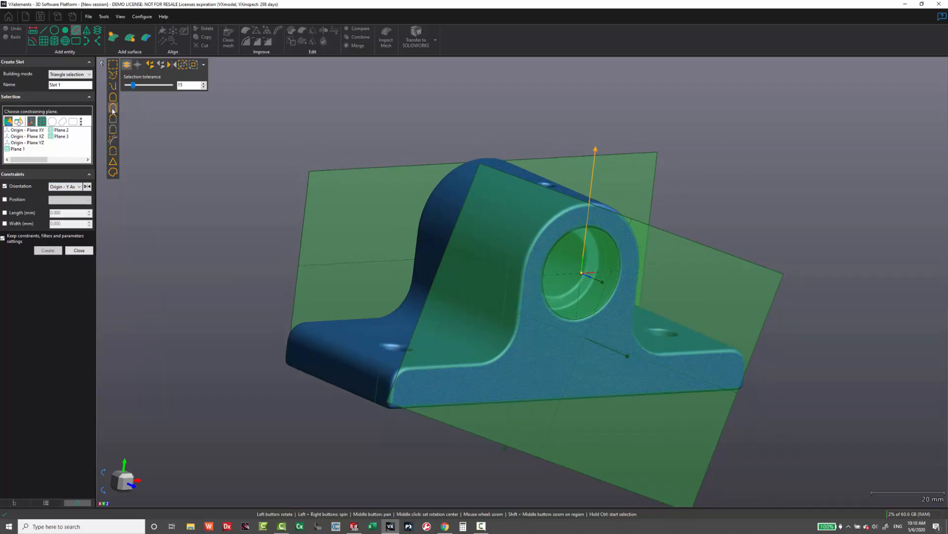
{"action": "mouse_move", "coordinate": [435, 283]}
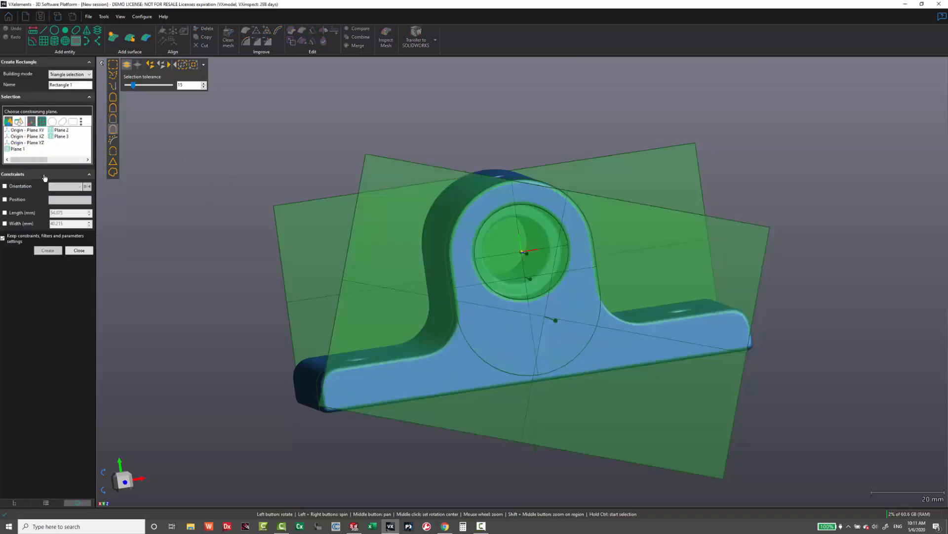
Step: Create Rectangle 1, then fit circles to the bore and top hole with raised selection tolerance
{"action": "left_click", "coordinate": [5, 186]}
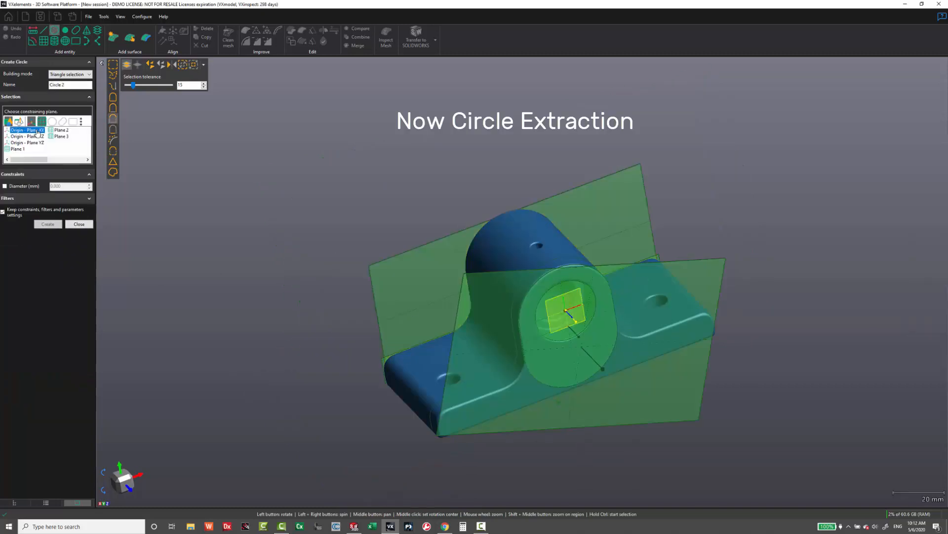
{"action": "left_click", "coordinate": [47, 364]}
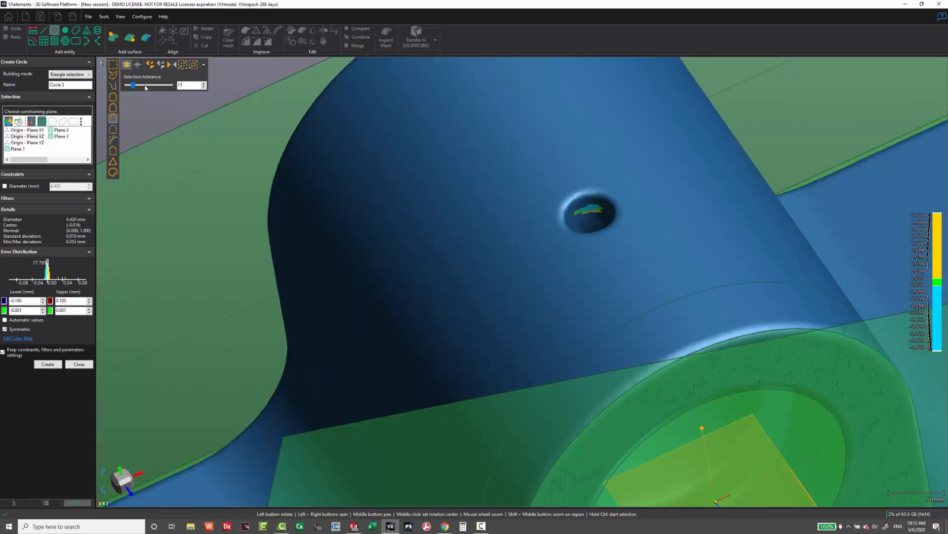
{"action": "left_click_drag", "start_coordinate": [132, 85], "coordinate": [136, 86]}
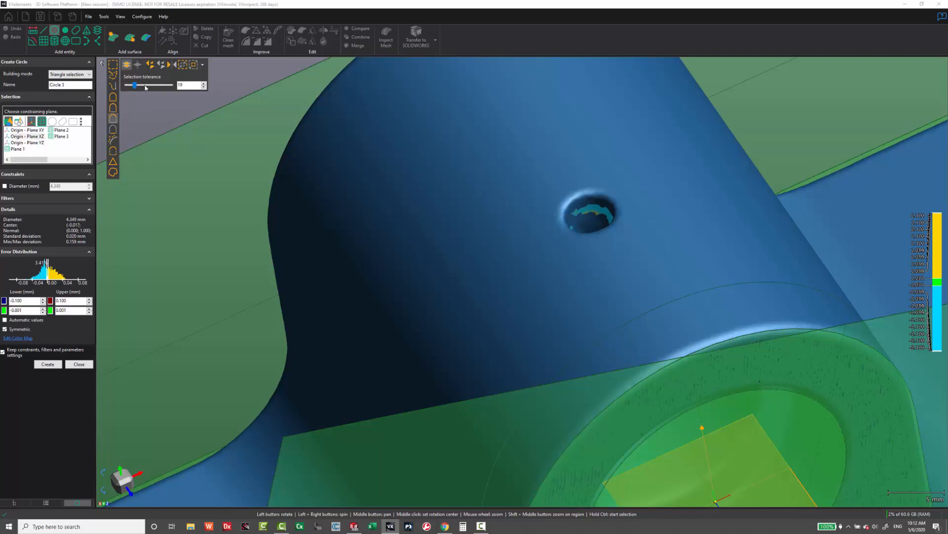
{"action": "left_click_drag", "start_coordinate": [134, 84], "coordinate": [136, 85]}
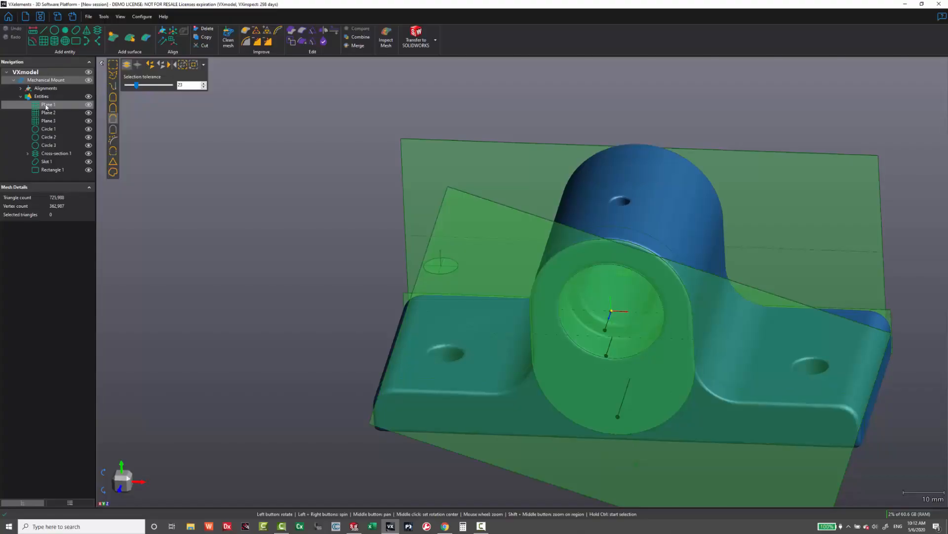
Step: Use Transfer all entities to > SOLIDWORKS on the Entities node
{"action": "right_click", "coordinate": [39, 96]}
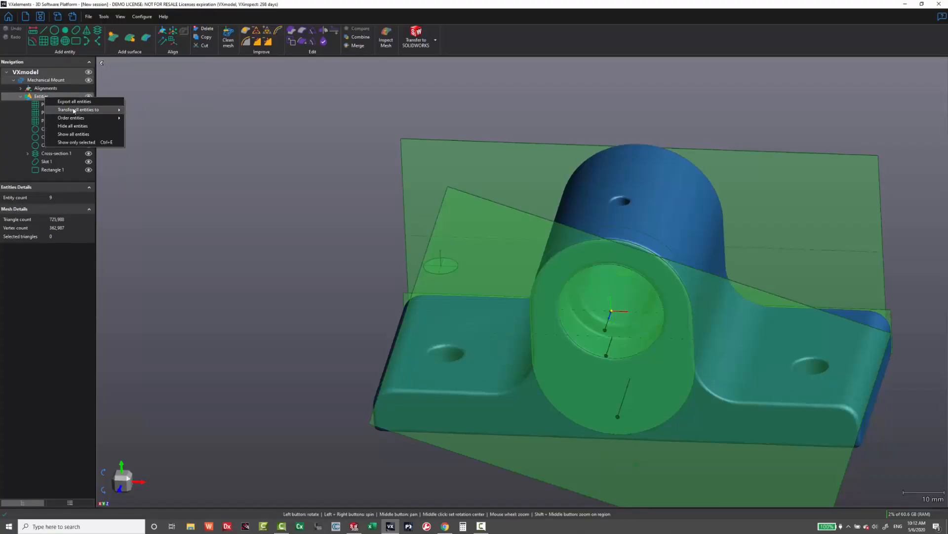
{"action": "mouse_move", "coordinate": [79, 110]}
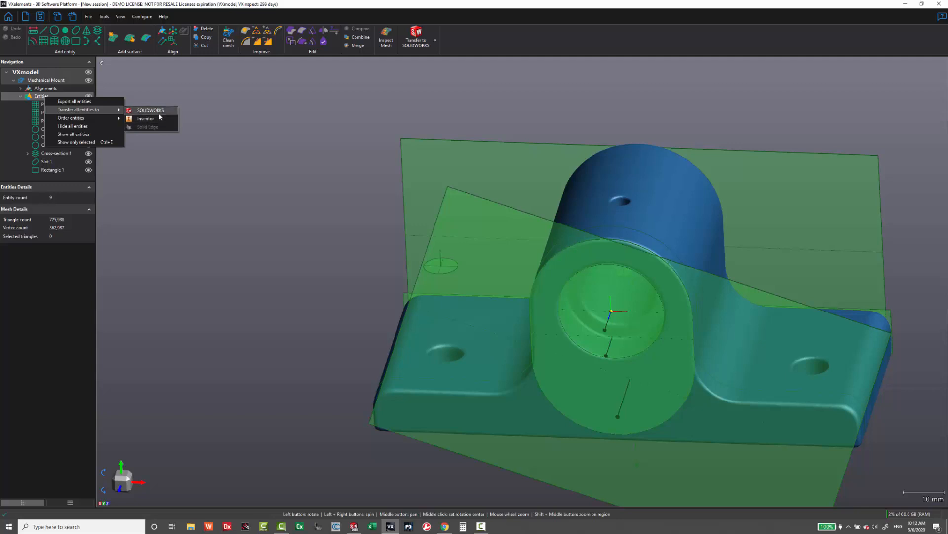
{"action": "left_click", "coordinate": [151, 110]}
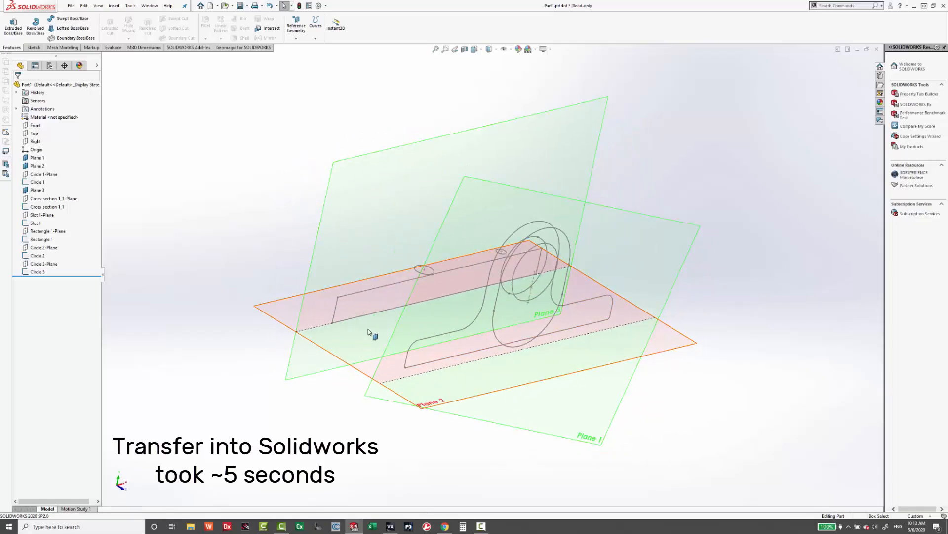
{"action": "mouse_move", "coordinate": [613, 326]}
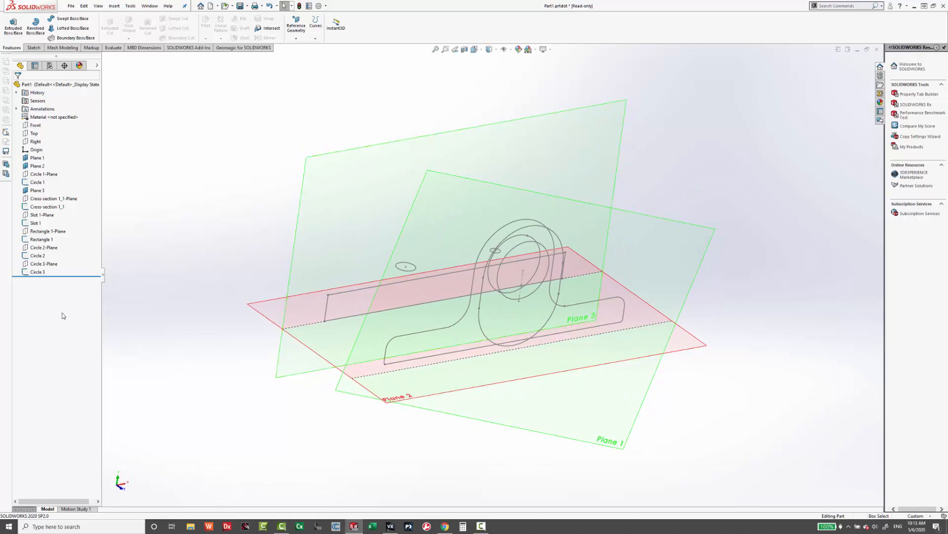
Step: Start a new sketch on the Front plane from the FeatureManager tree
{"action": "right_click", "coordinate": [38, 206]}
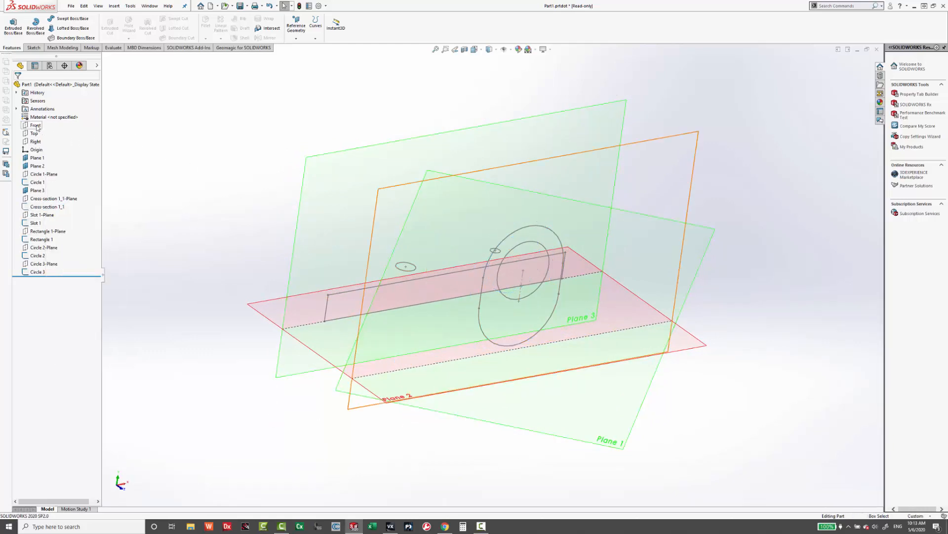
{"action": "left_click", "coordinate": [33, 125]}
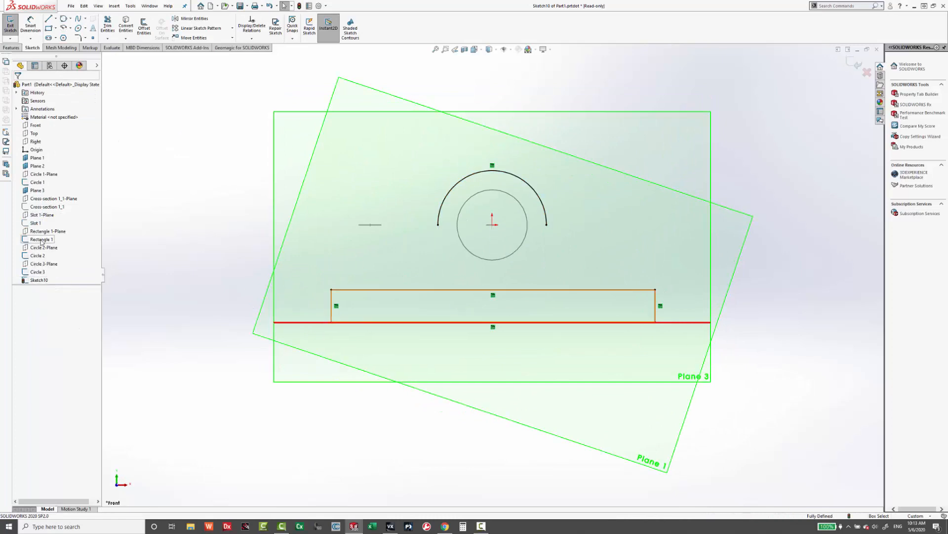
Step: Convert the transferred rectangle and curves into Sketch10 to outline the side profile
{"action": "right_click", "coordinate": [37, 182]}
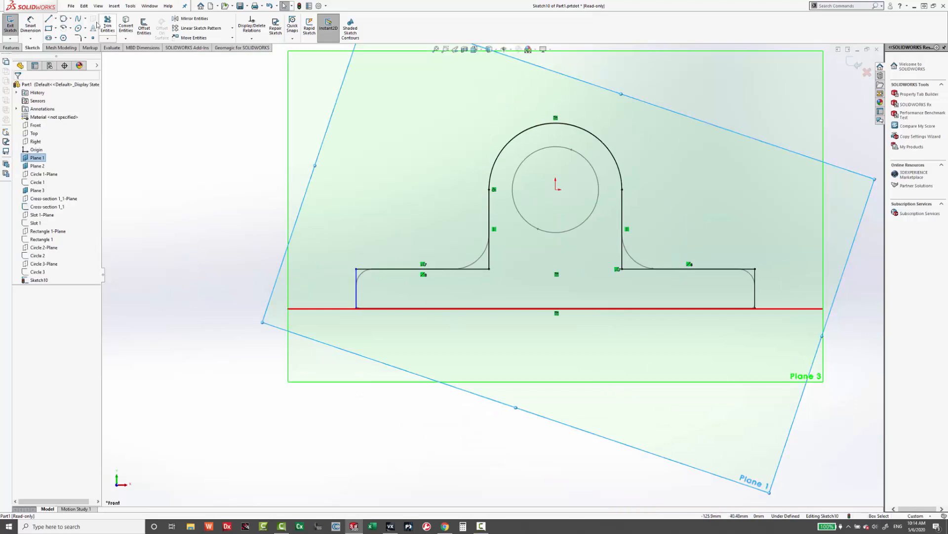
{"action": "left_click", "coordinate": [82, 38]}
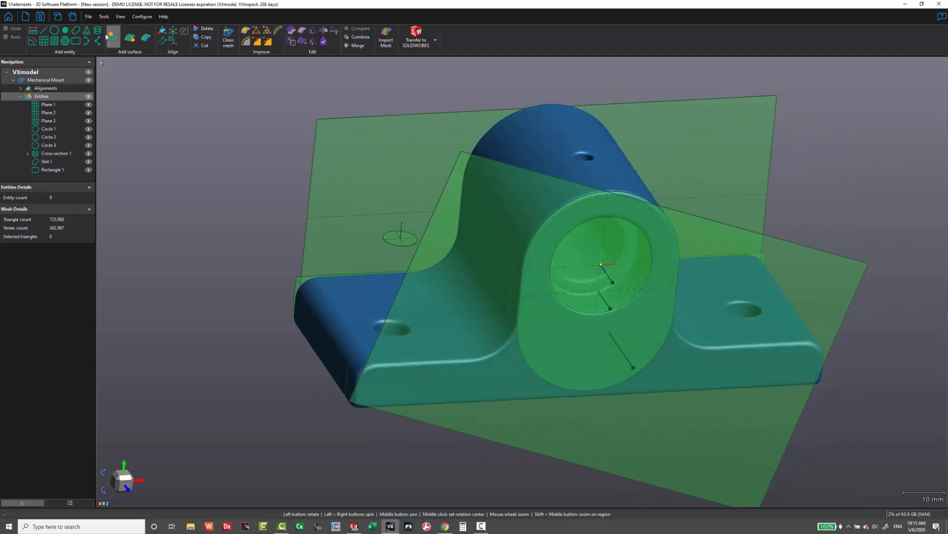
Step: Extract a second cross-section of the mount and transfer it to SOLIDWORKS
{"action": "left_click", "coordinate": [114, 36]}
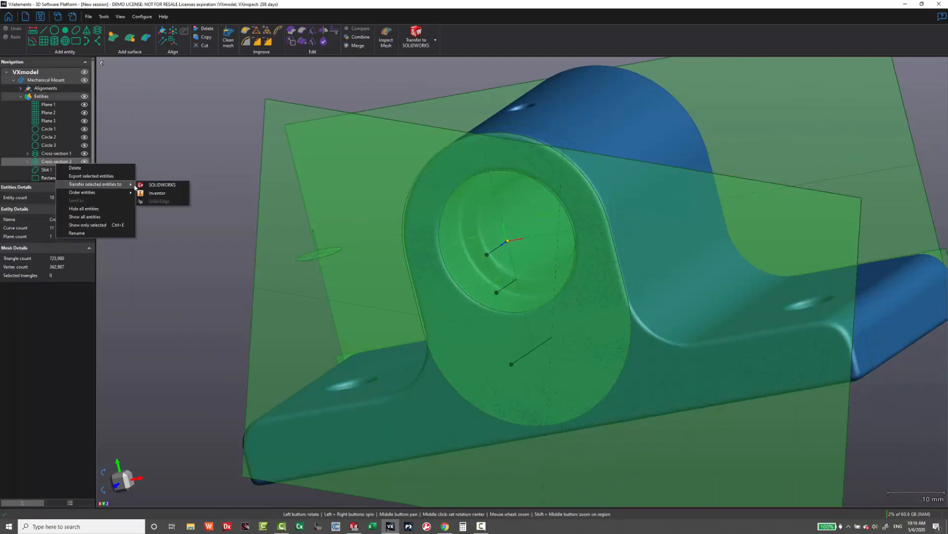
{"action": "left_click", "coordinate": [162, 185]}
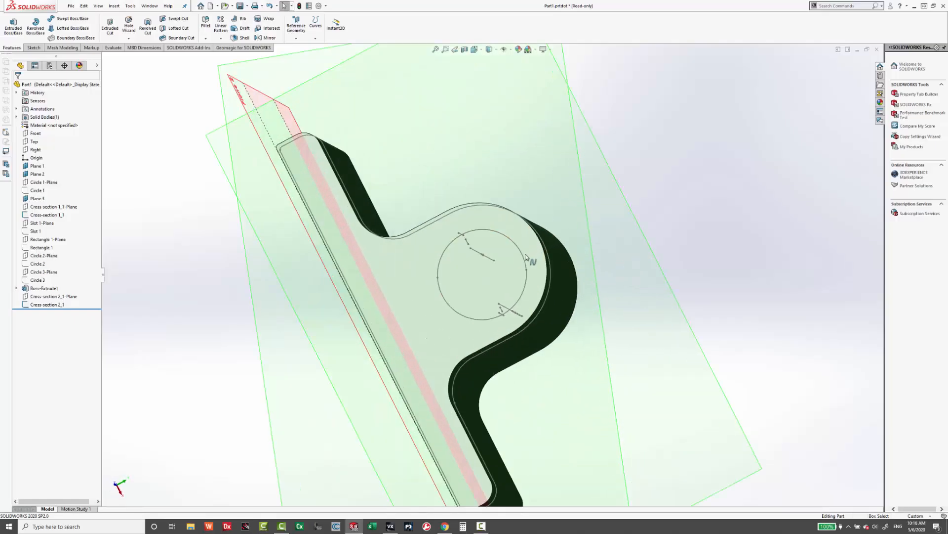
Step: Mirror the hole cuts about a plane to finish the mount solid, then save it
{"action": "left_click_drag", "start_coordinate": [526, 254], "coordinate": [590, 285]}
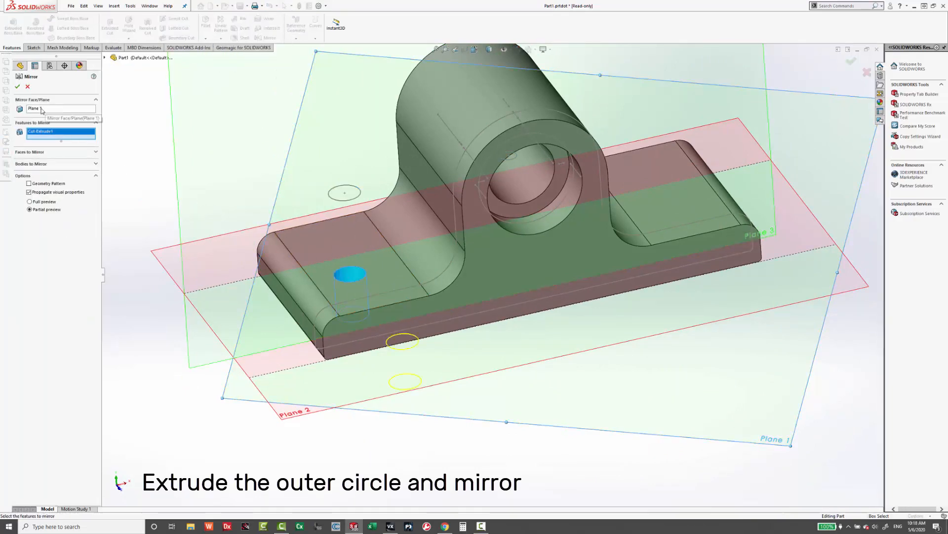
{"action": "left_click", "coordinate": [17, 86]}
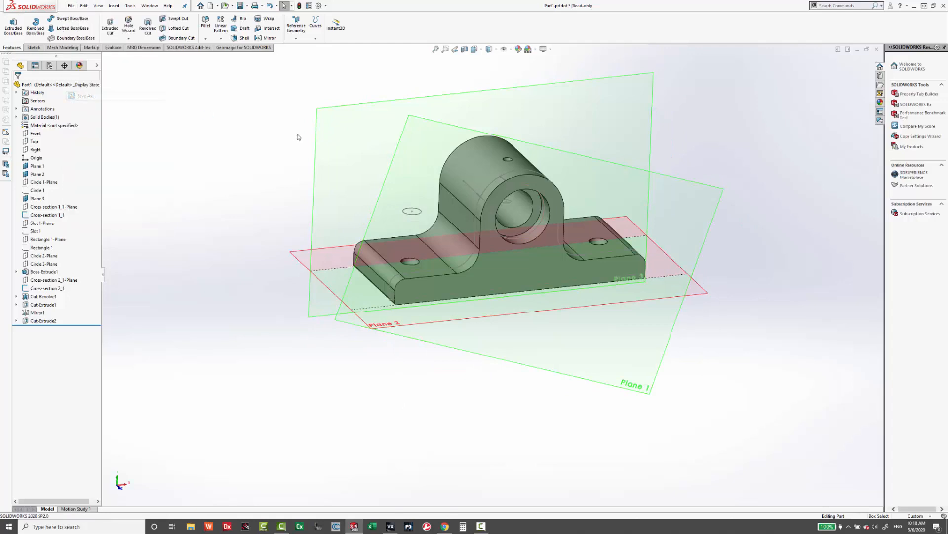
{"action": "left_click", "coordinate": [729, 229]}
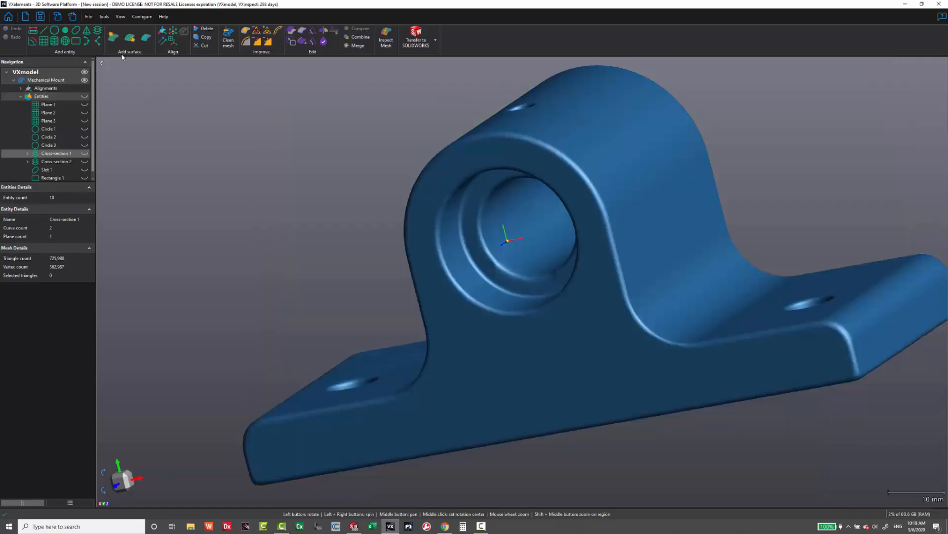
Step: Import Part1.STEP as a CAD model and orbit to inspect it
{"action": "left_click", "coordinate": [88, 16]}
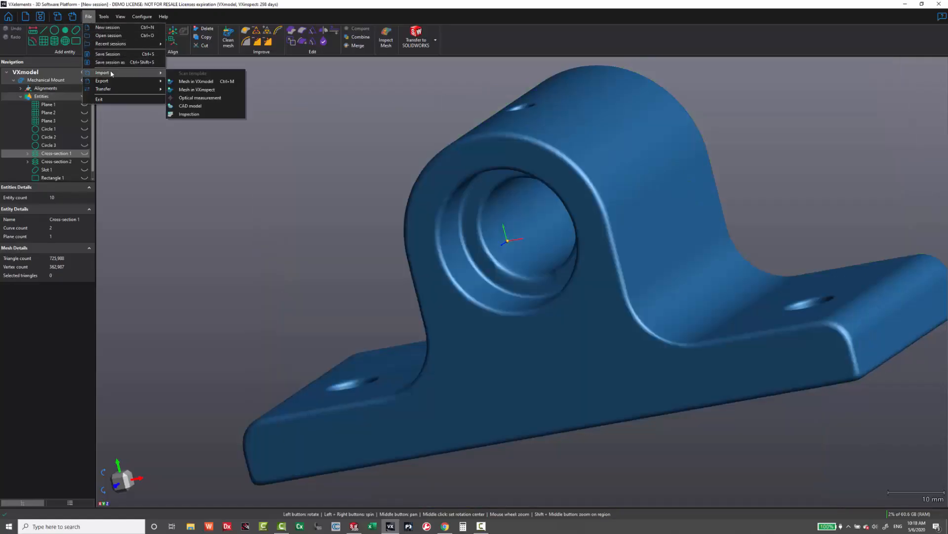
{"action": "left_click", "coordinate": [190, 106]}
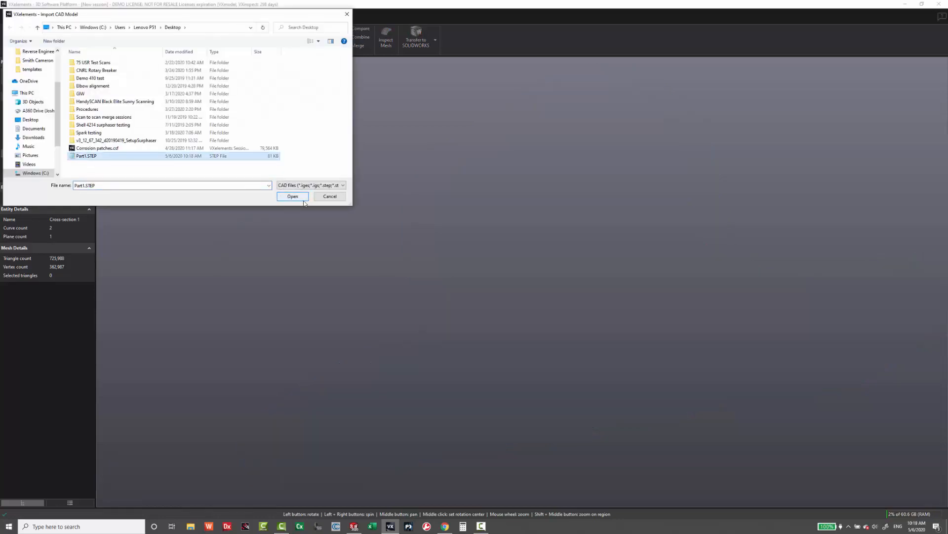
{"action": "left_click", "coordinate": [292, 196]}
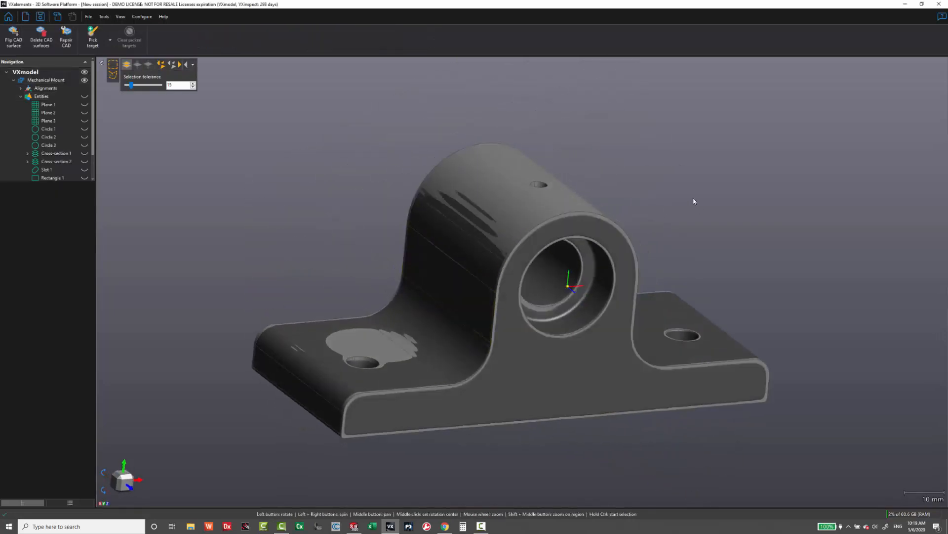
{"action": "left_click_drag", "start_coordinate": [693, 201], "coordinate": [660, 166]}
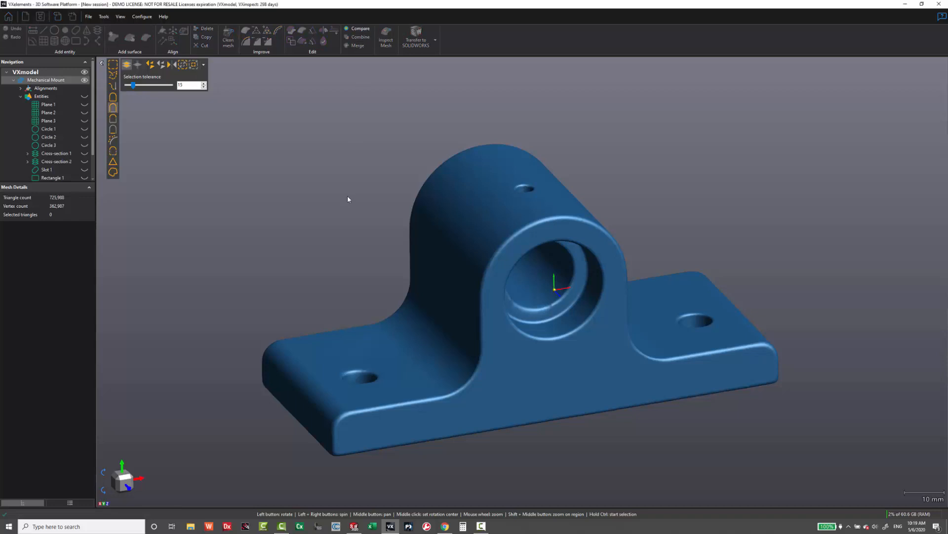
Step: Run Compare between mesh and CAD model, then orbit to view the deviation colour map
{"action": "left_click", "coordinate": [361, 28]}
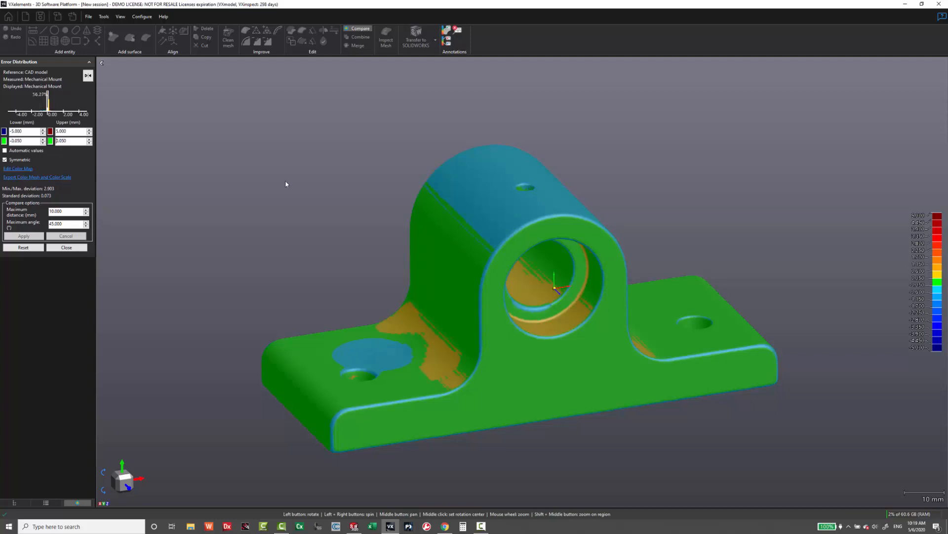
{"action": "left_click_drag", "start_coordinate": [557, 284], "coordinate": [303, 175]}
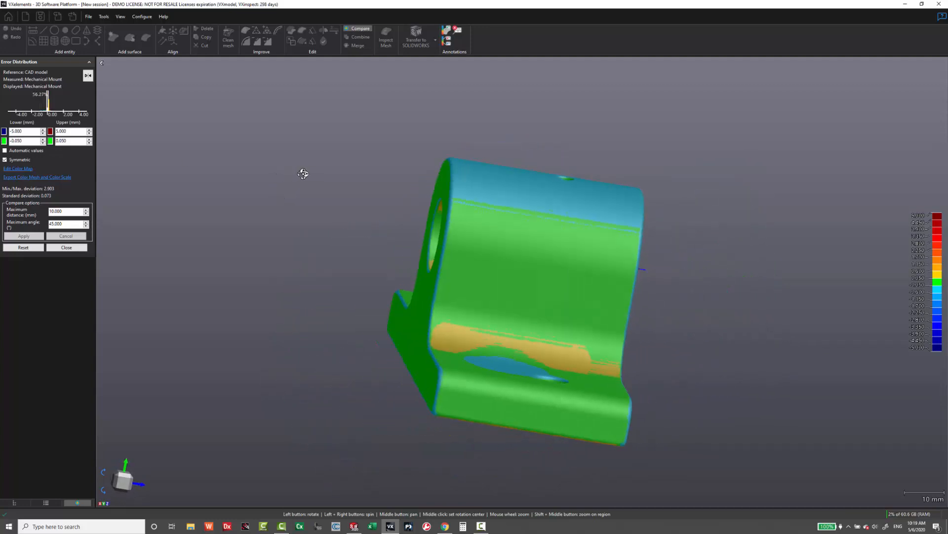